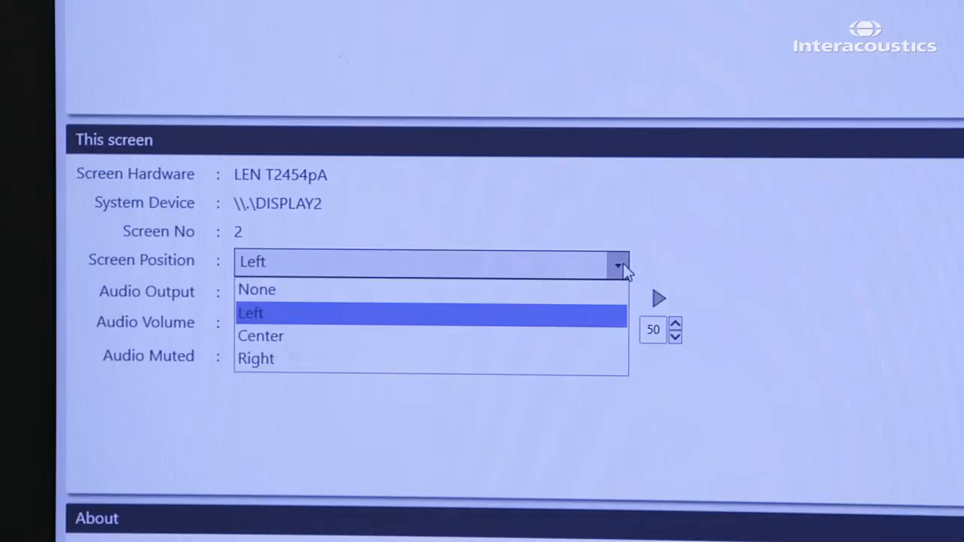
{"action": "mouse_move", "coordinate": [570, 294]}
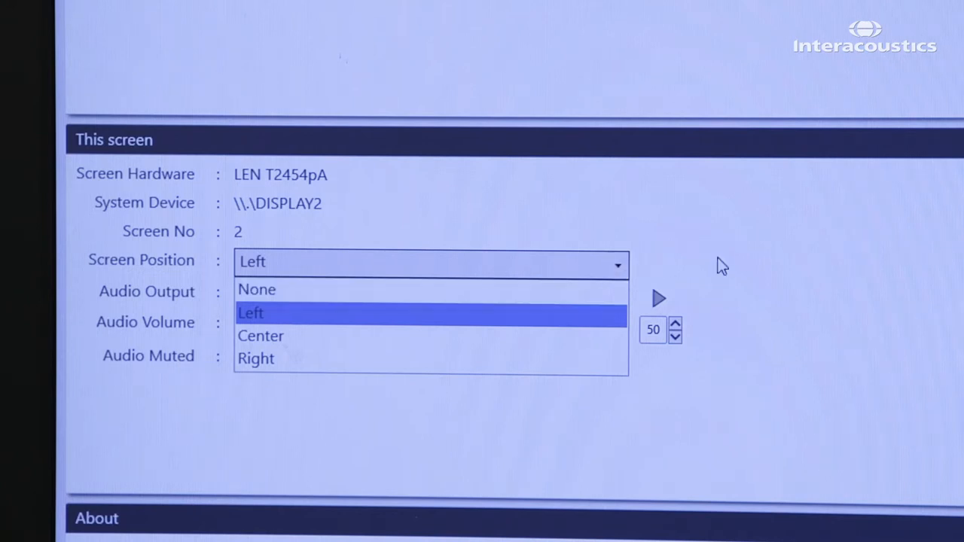
Step: Set the second display's screen position to Left
{"action": "left_click", "coordinate": [250, 312]}
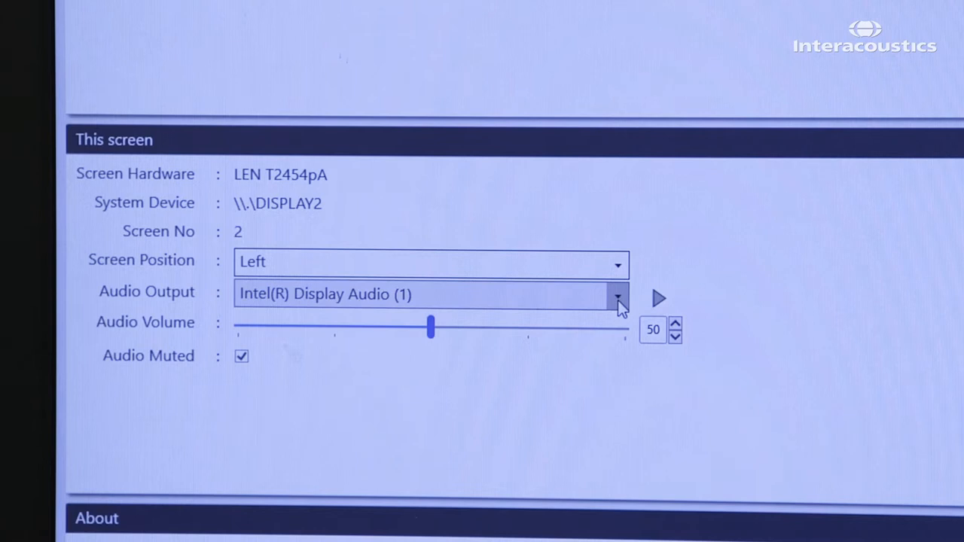
{"action": "left_click", "coordinate": [617, 293]}
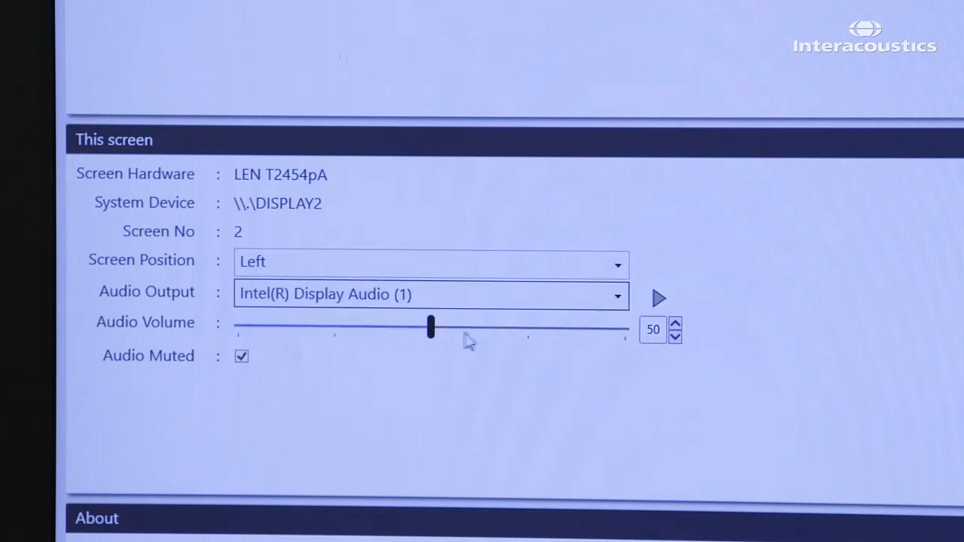
{"action": "mouse_move", "coordinate": [530, 373]}
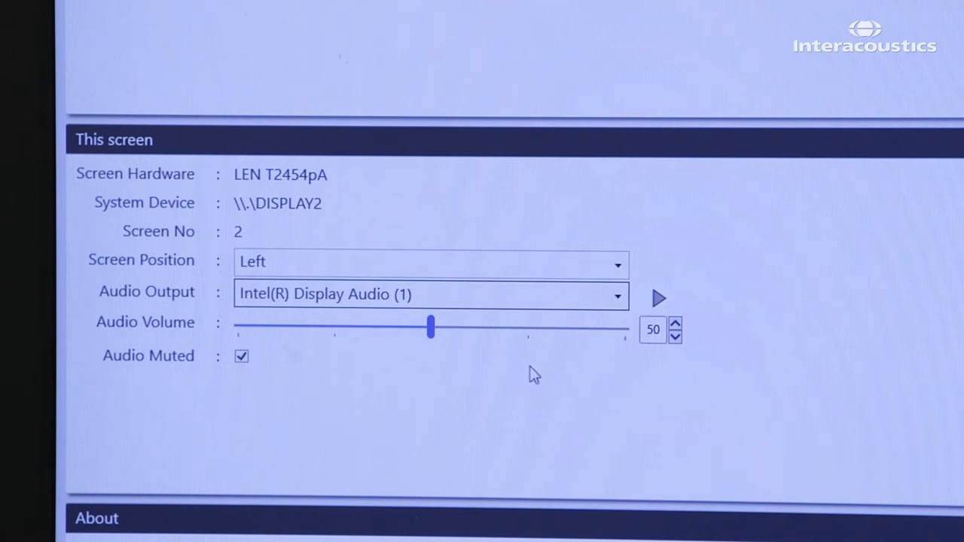
{"action": "mouse_move", "coordinate": [179, 375]}
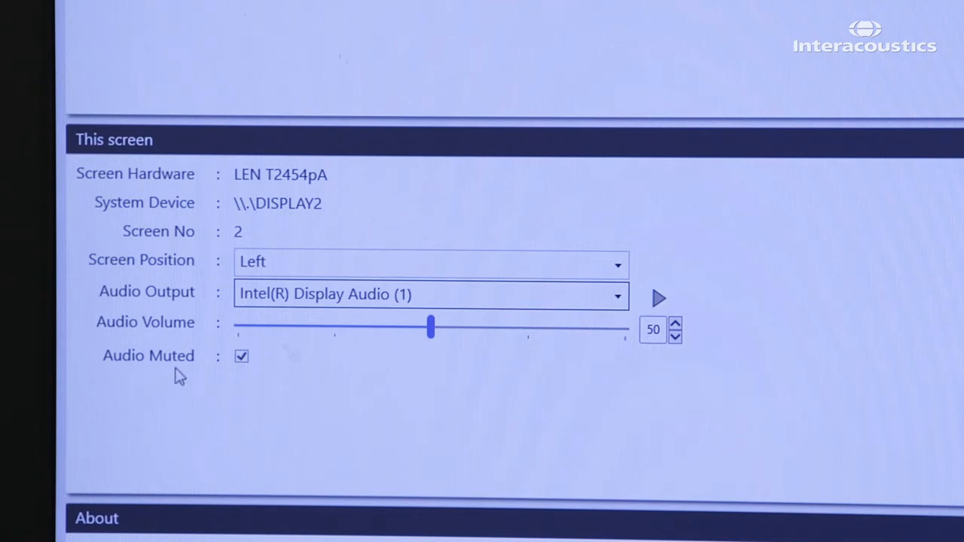
{"action": "mouse_move", "coordinate": [285, 378]}
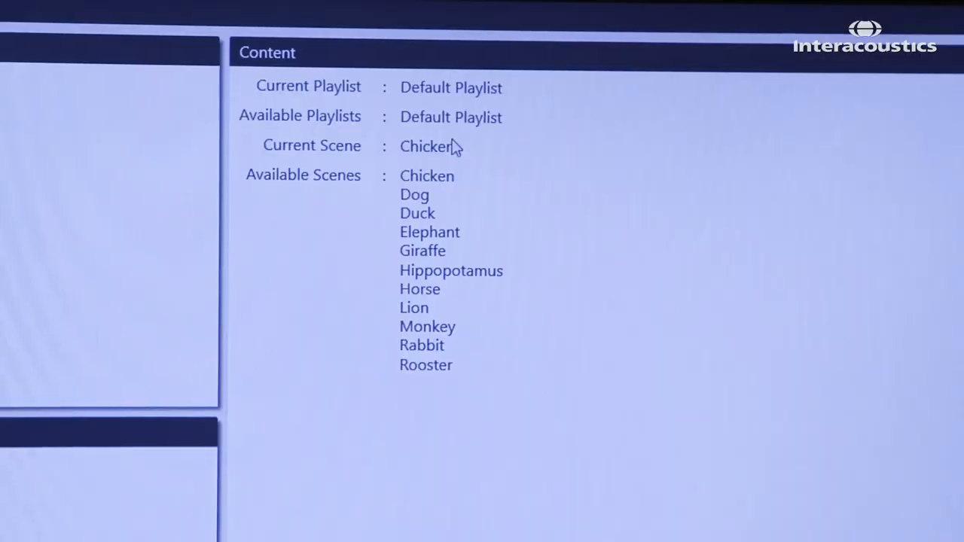
{"action": "mouse_move", "coordinate": [459, 163]}
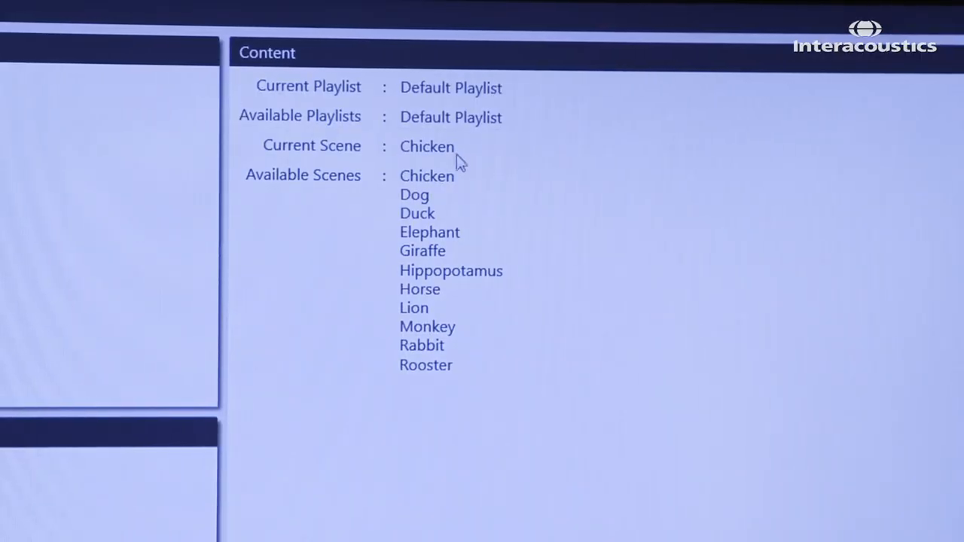
{"action": "mouse_move", "coordinate": [470, 184]}
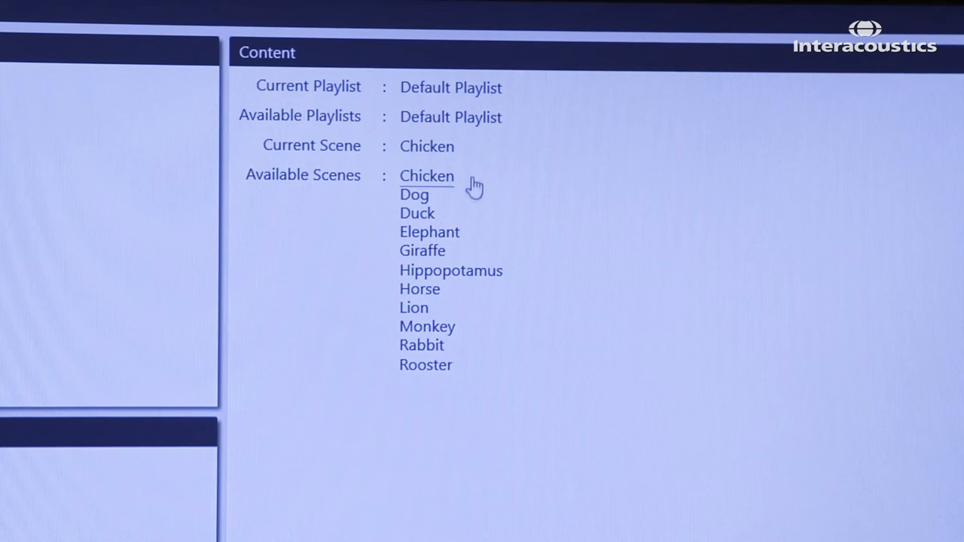